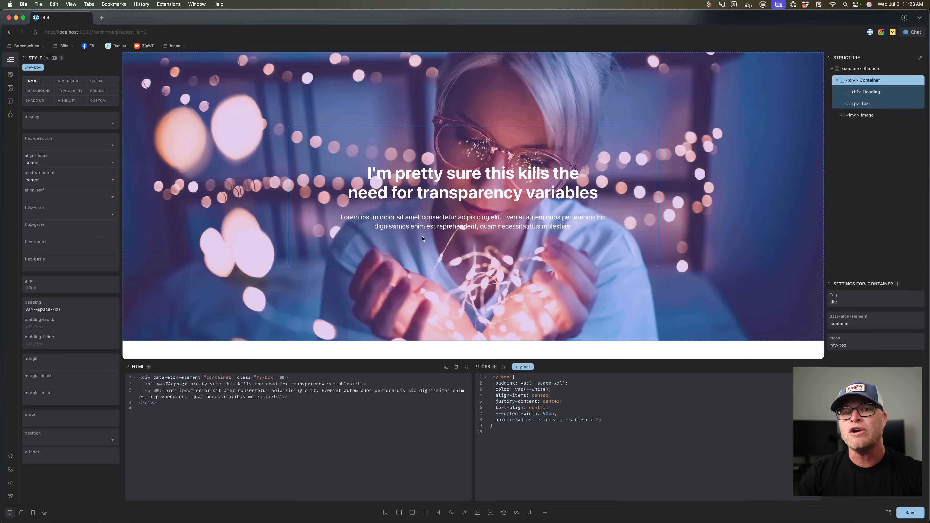
mouse_move(608, 338)
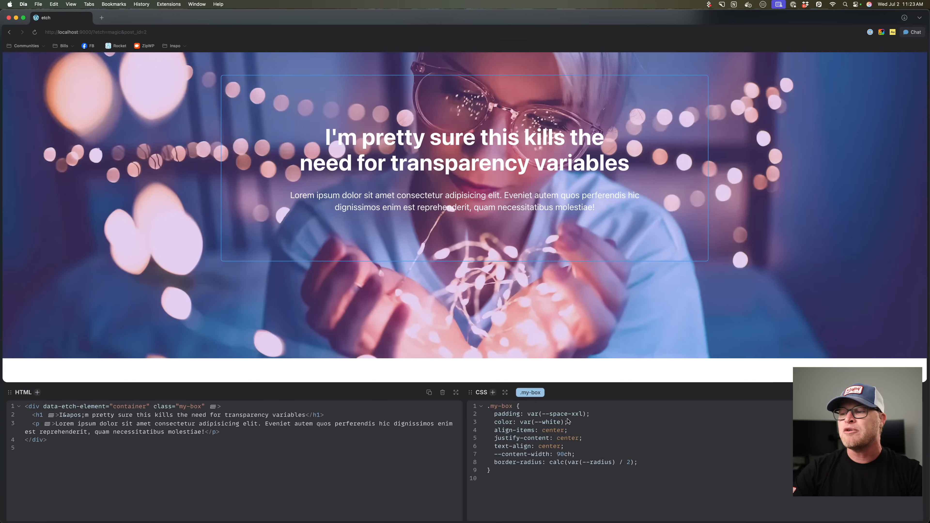
- Add background-color: var(--primary-dark) to the .my-box rule and bring up the Color Palette
text(background-color: #;)
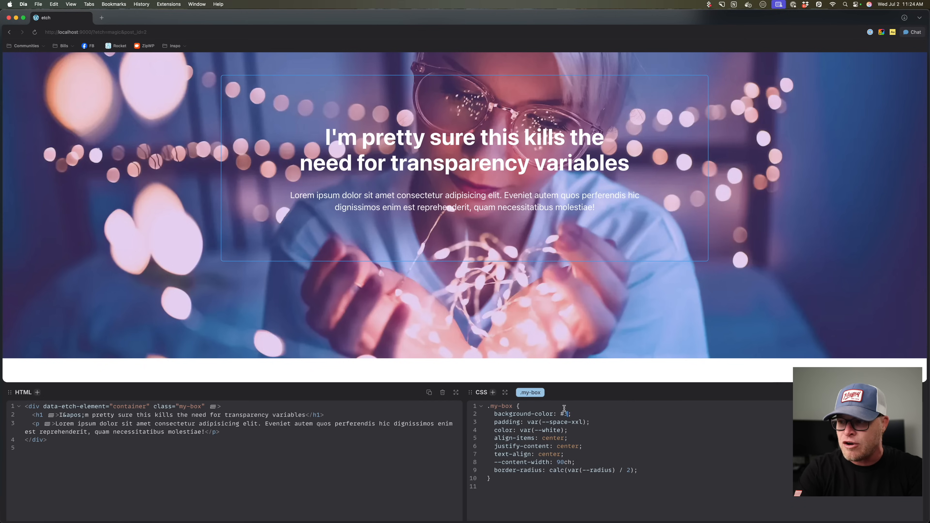
text(385076)
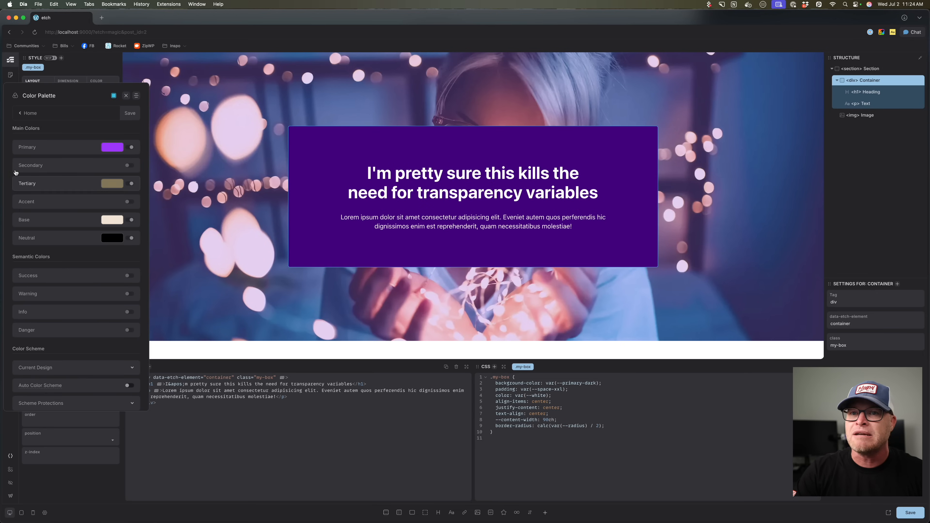
- Drag the Primary colour's hue through green and blue and back to purple to preview the box
click(113, 147)
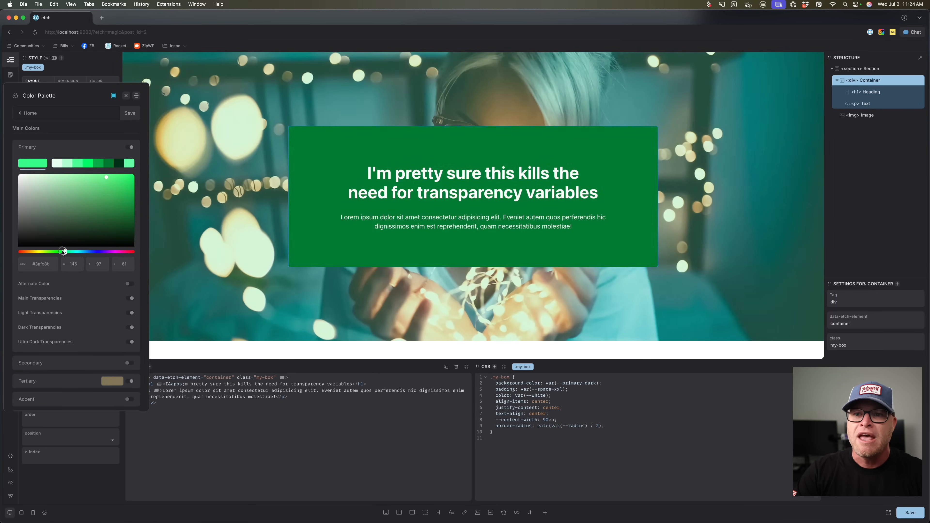
drag(63, 251, 105, 252)
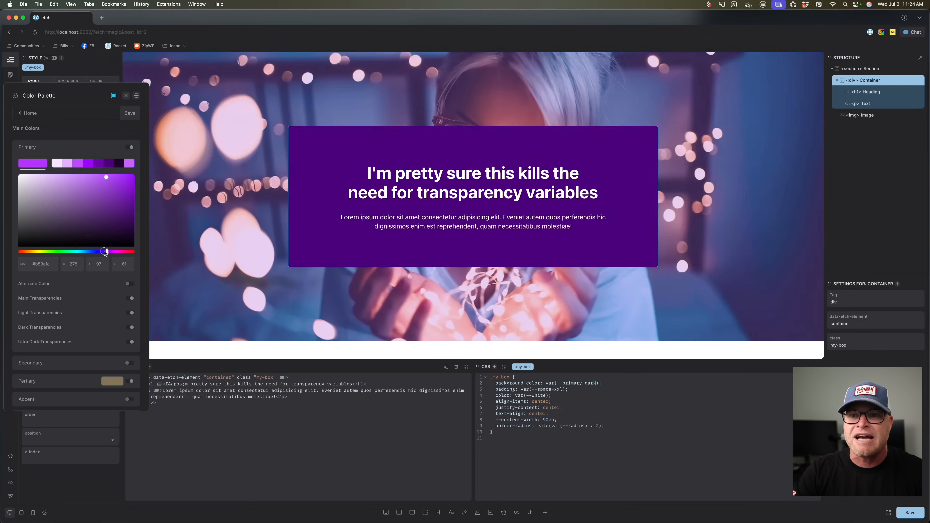
drag(105, 251, 84, 252)
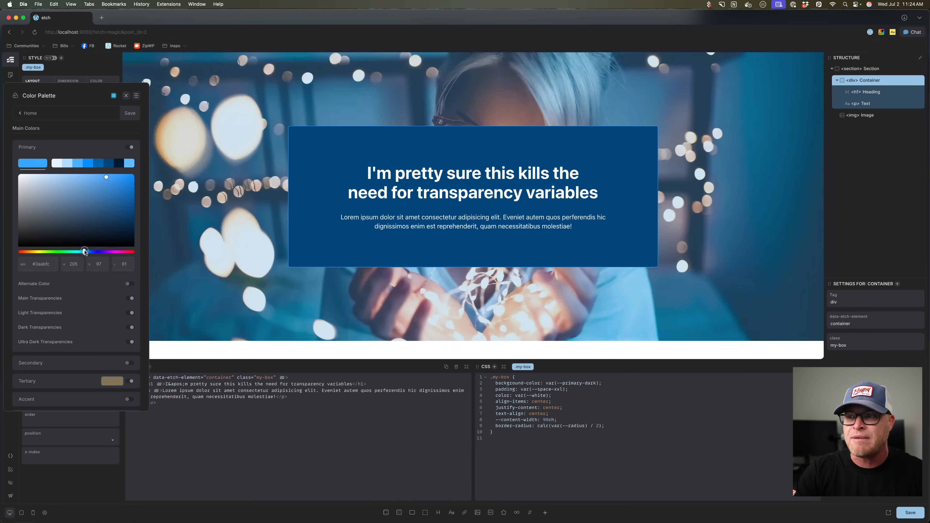
drag(84, 251, 107, 251)
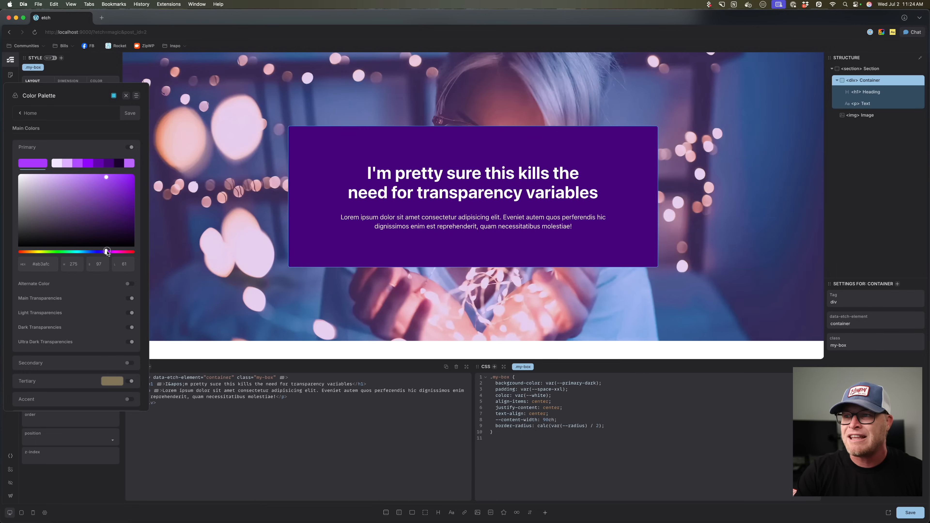
click(126, 95)
text(hsl)
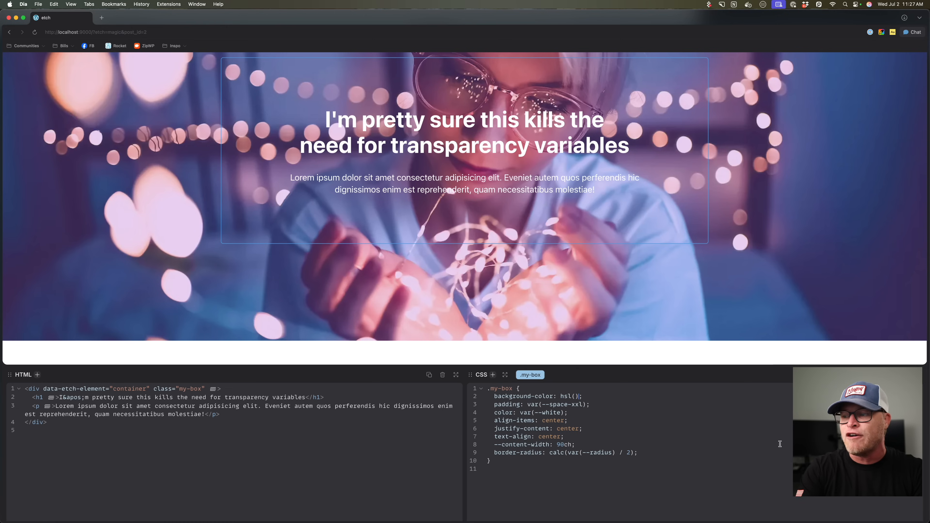
- Fill hsl() with var(--primary-h) var(--primary-s) var(--primary-l) / .25 for .my-box
text(var()
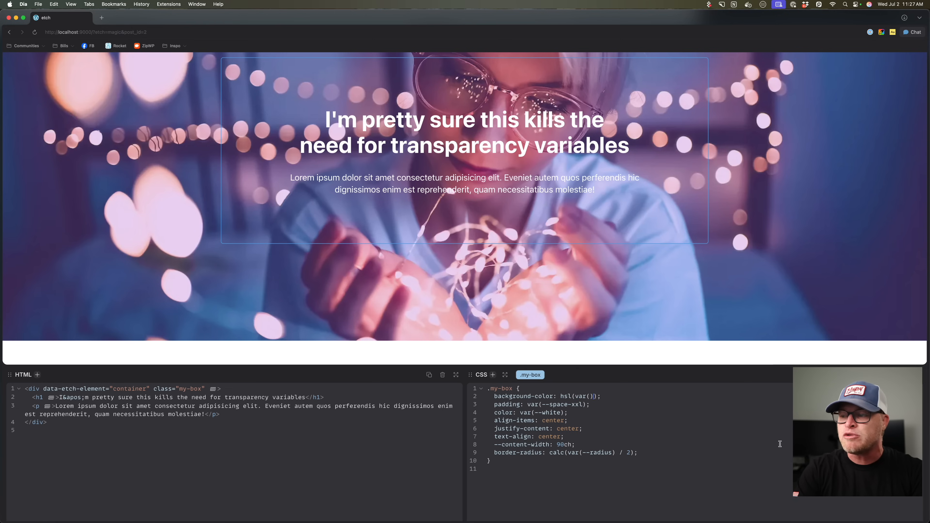
text(--primary)
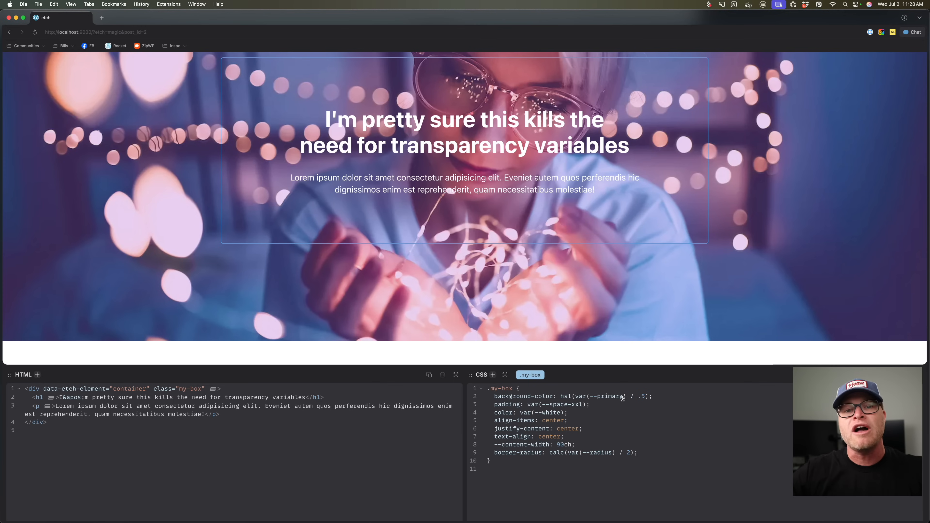
mouse_move(622, 399)
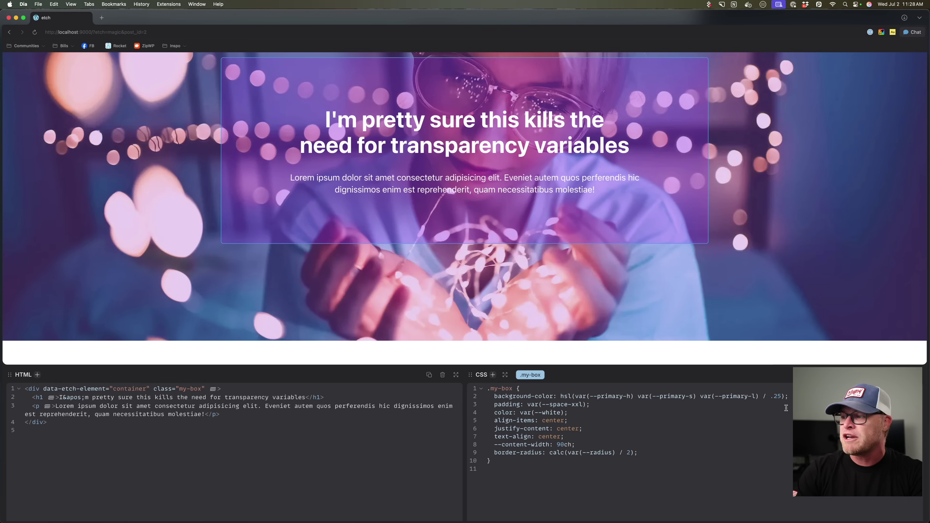
- Change the value to hsl(var(--primary-hsl) / 45.5%) for a more opaque purple fill
text(5%)
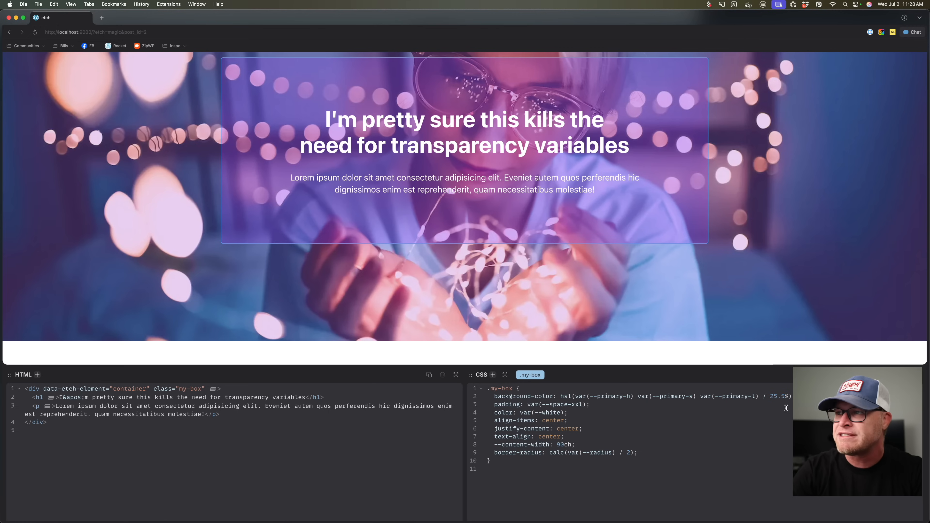
text(45.5%)
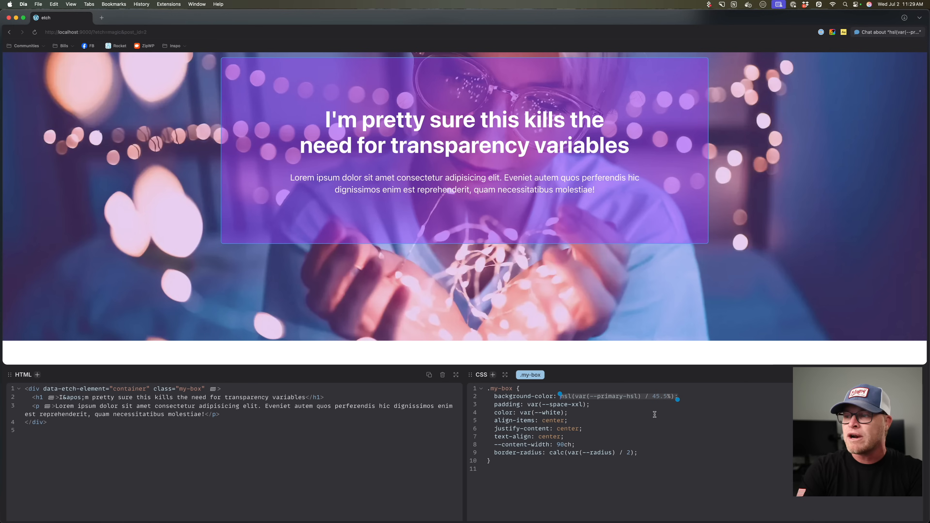
text(color-mix();)
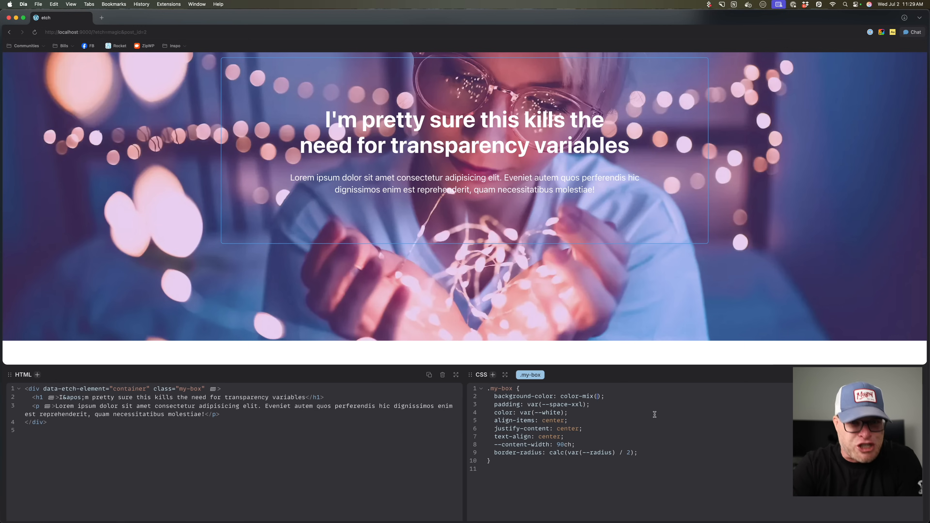
- Enter color-mix(in oklch, var(--primary-dark), transparent), testing black and red as the second colour
text(in)
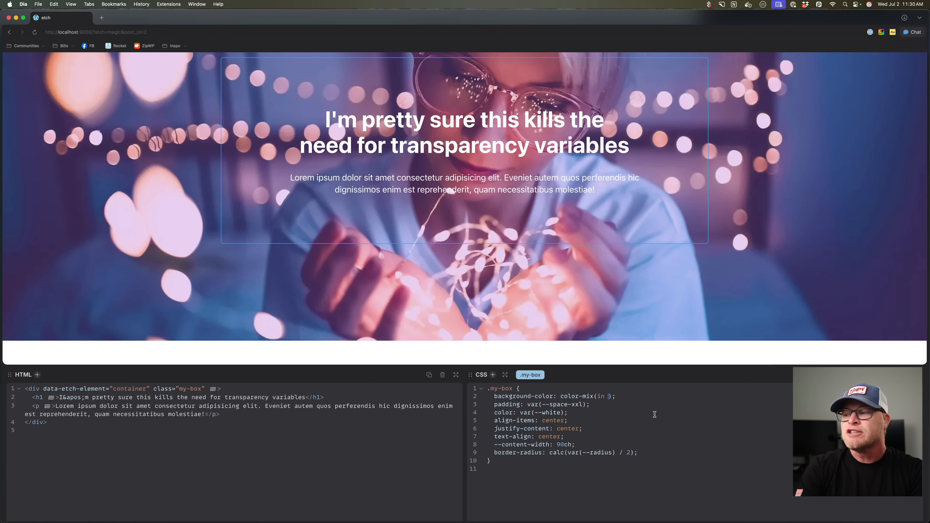
text(oklch,)
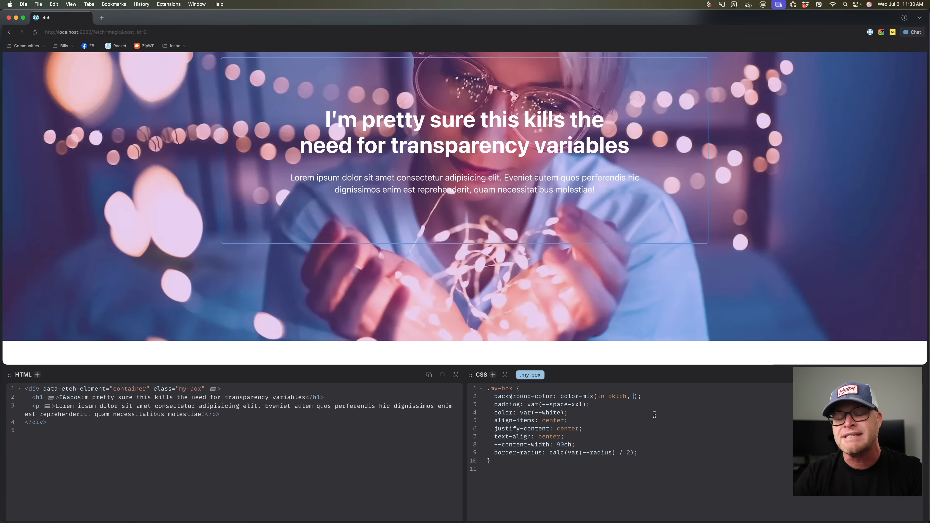
text(var(--primary-dark),)
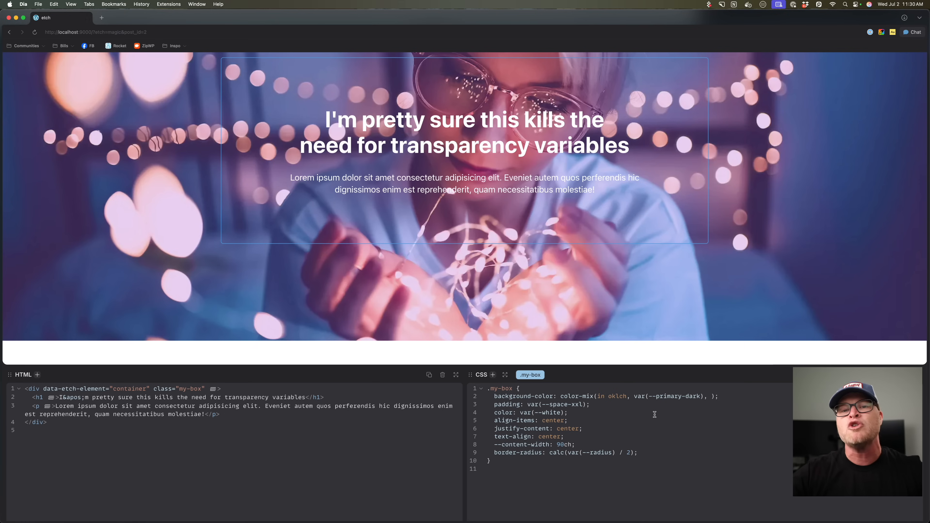
text(black)
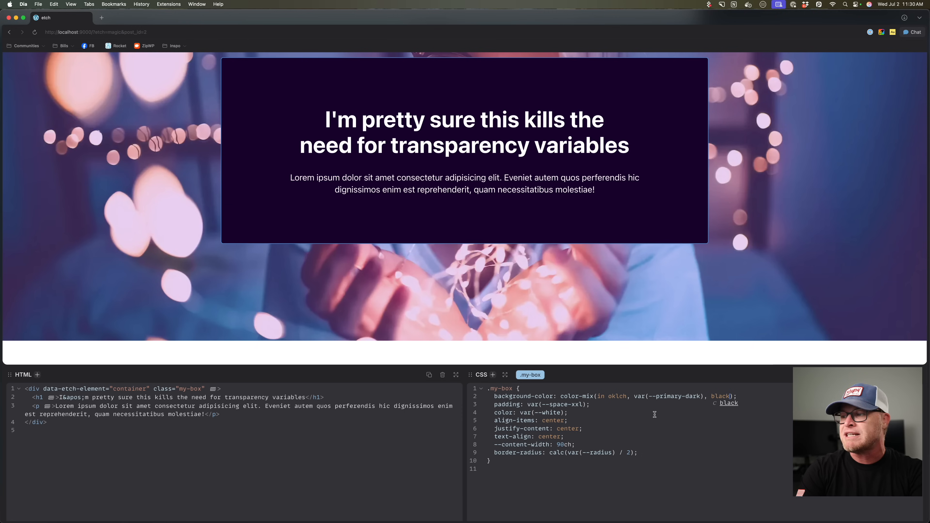
text(red)
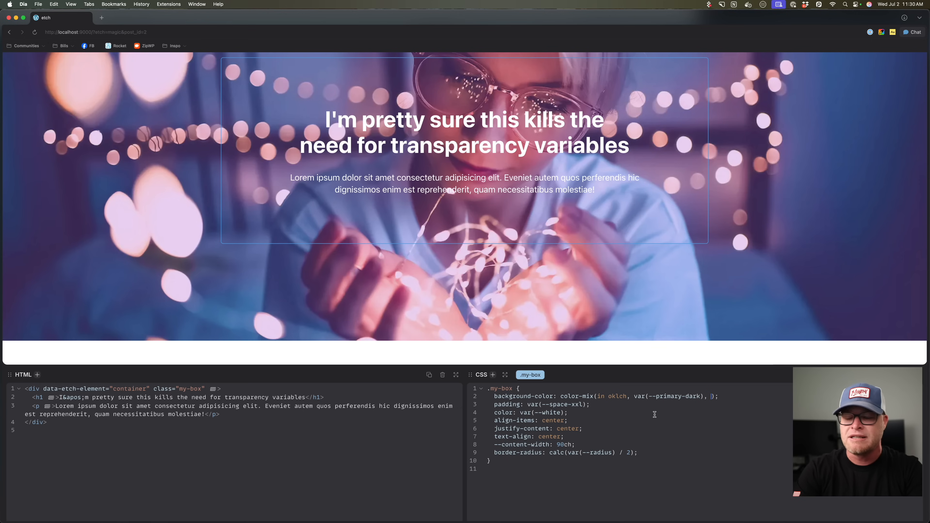
text(transparent)
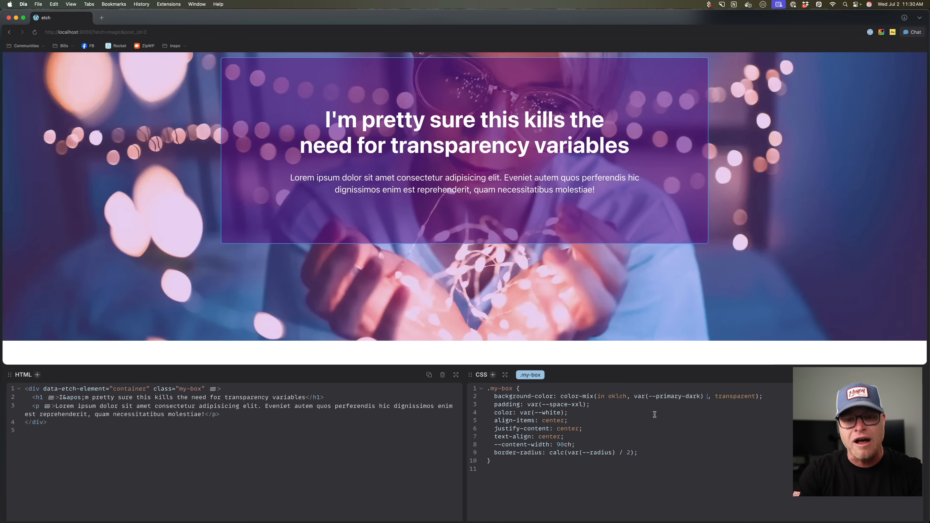
- Add 50% to the color-mix, select --primary-dark, then clear the background-color value
text(50%)
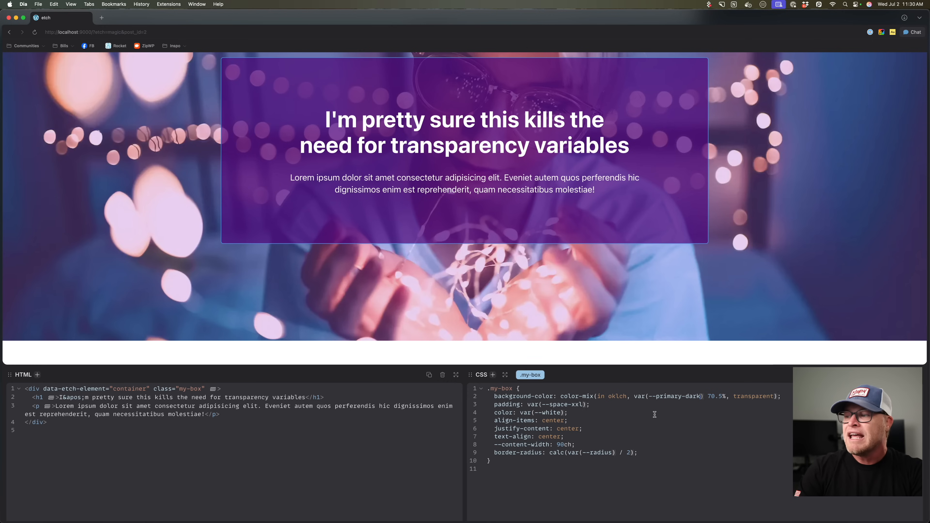
double_click(675, 397)
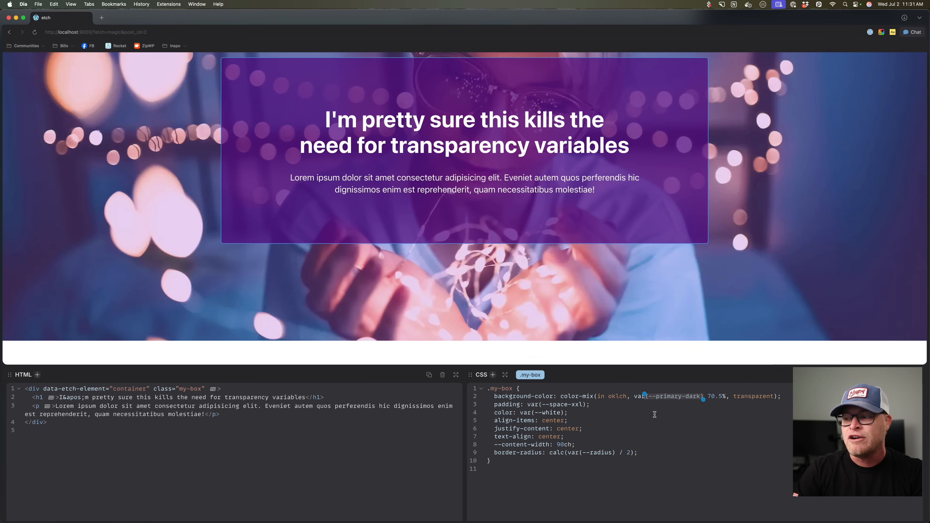
double_click(670, 396)
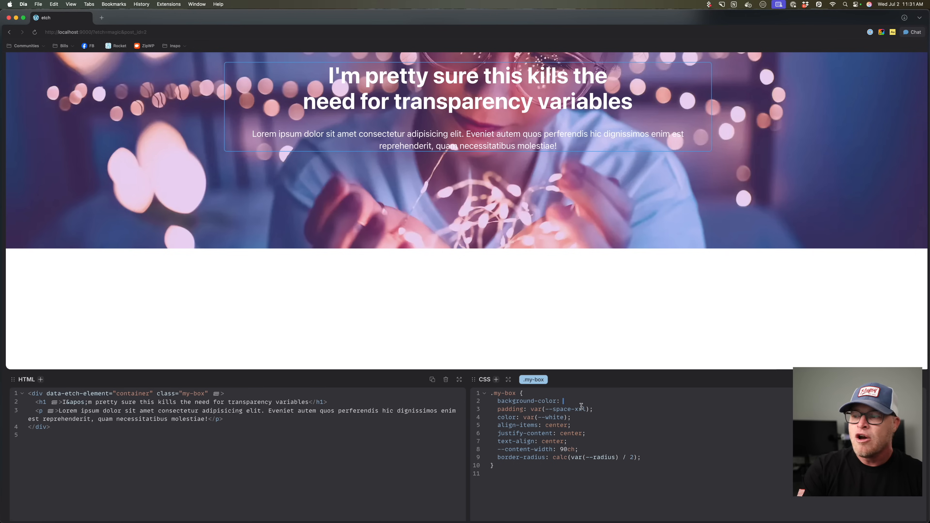
- Delete the background-color line from .my-box and show the container's Style panel and Structure tree
text(--primary)
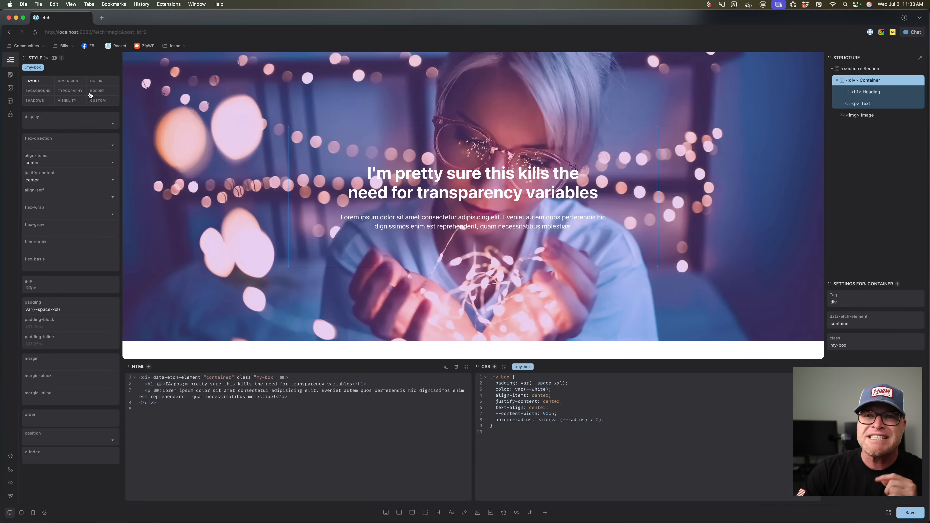
- In the COLOR tab enter --primary-semi-dark-trans-87, expanding to color-mix(in oklch, var(--primary-semi-dark) 87%, transparent)
click(96, 80)
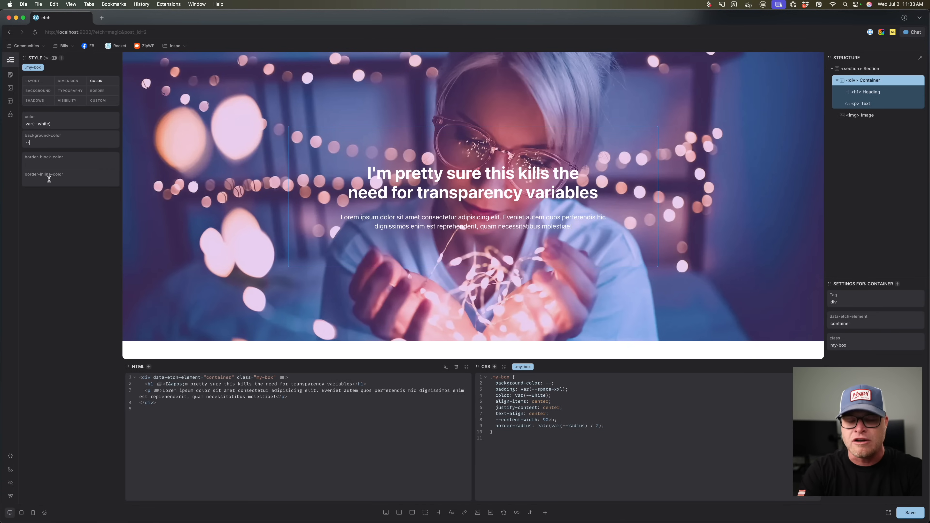
text(--primary0-)
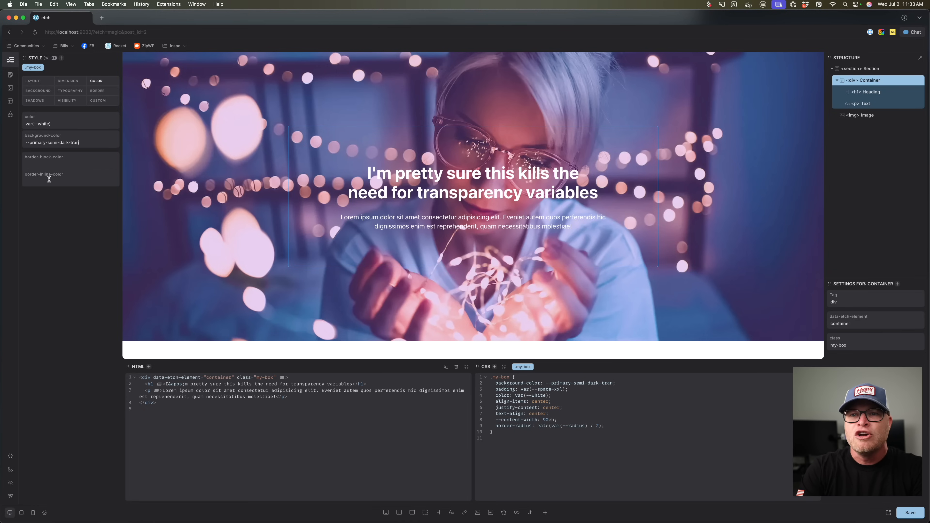
text(-87)
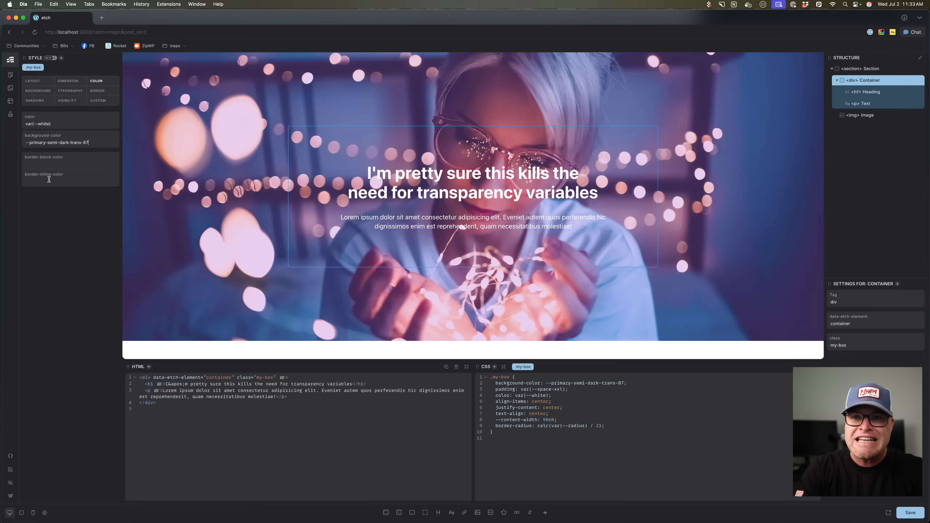
text(color-mix(in oklch, var(--primary-semi-dark) 87%, transparent))
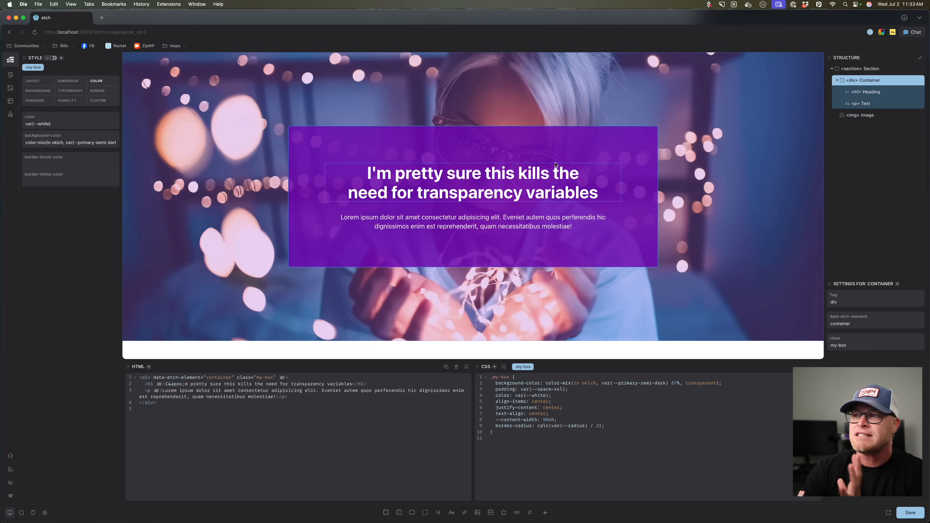
click(70, 142)
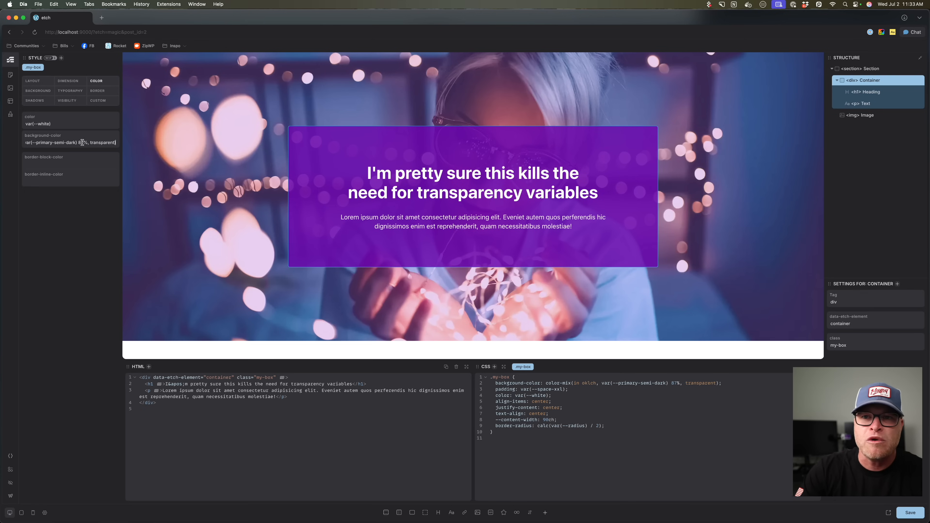